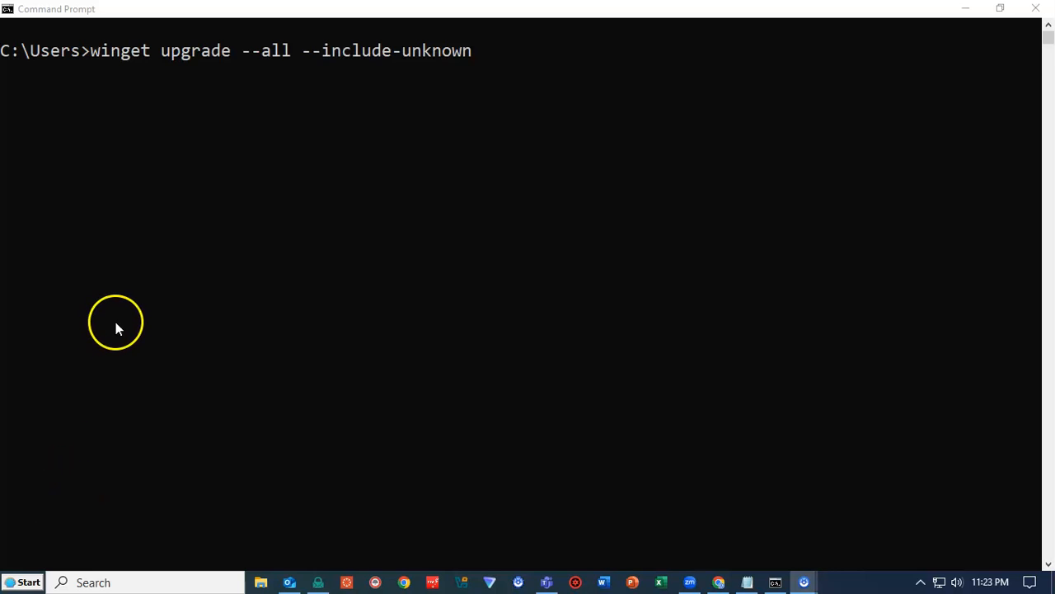
mouse_move(118, 331)
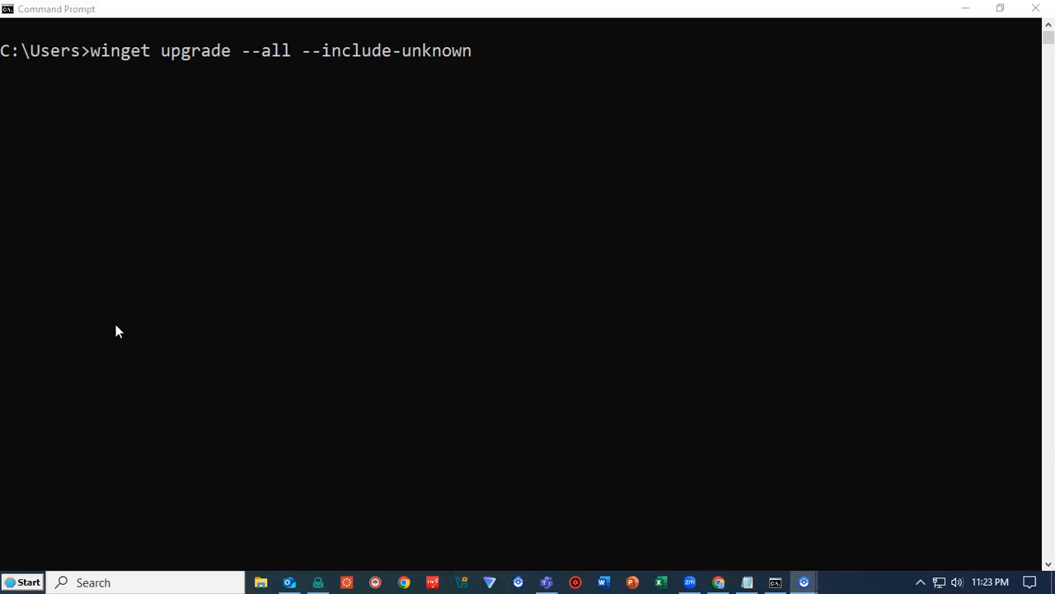
mouse_move(116, 335)
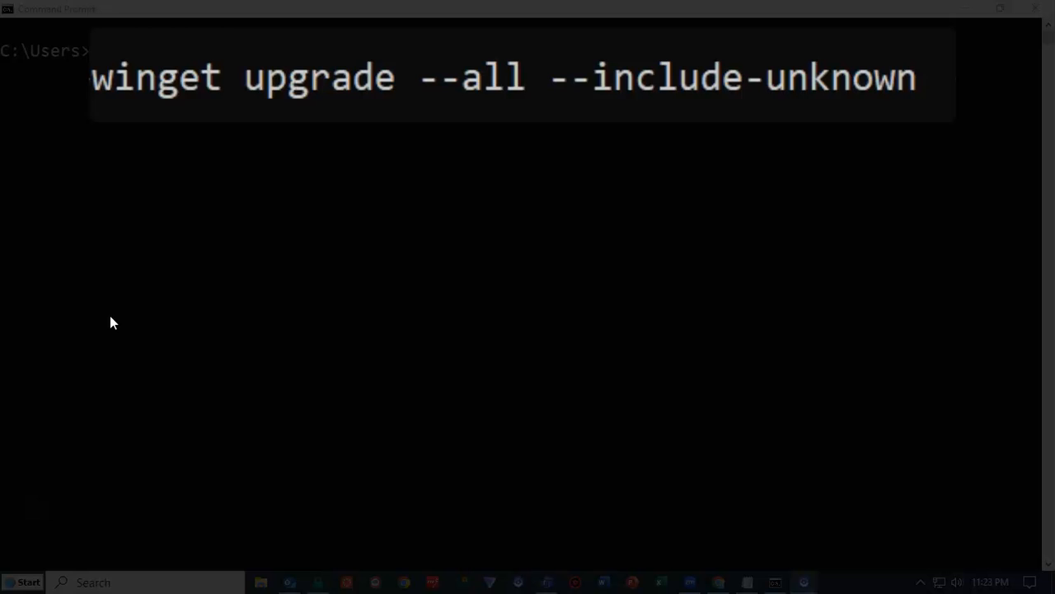
mouse_move(111, 326)
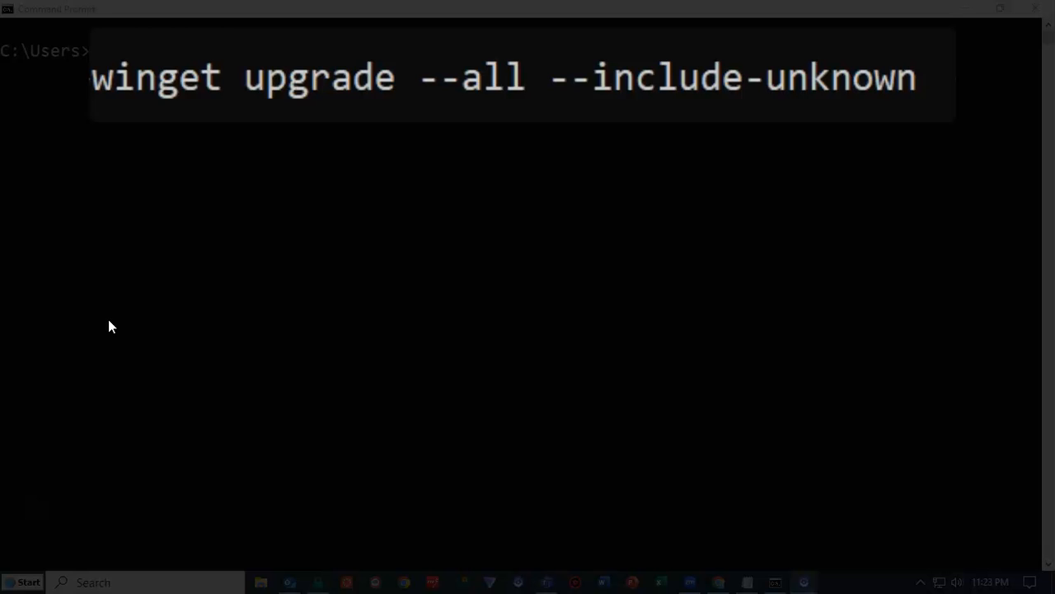